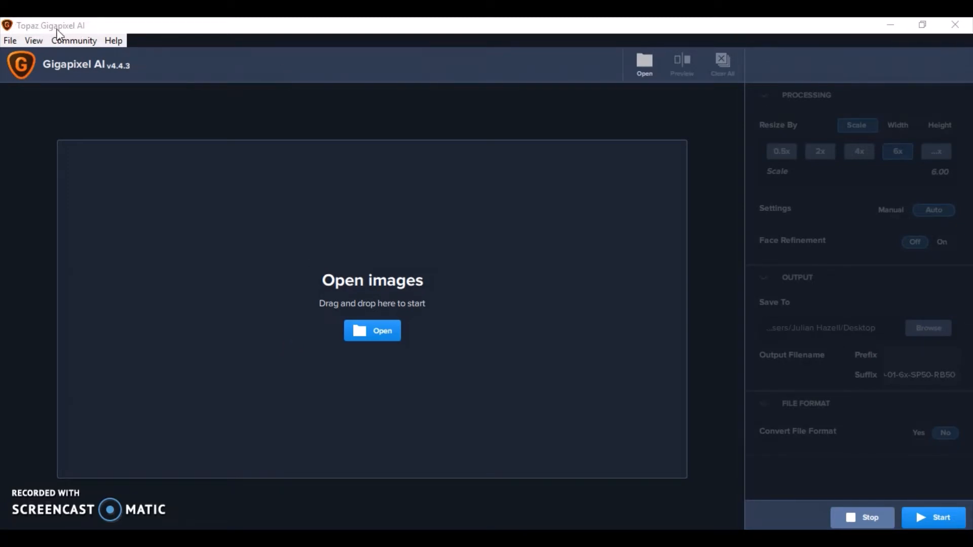
mouse_move(279, 239)
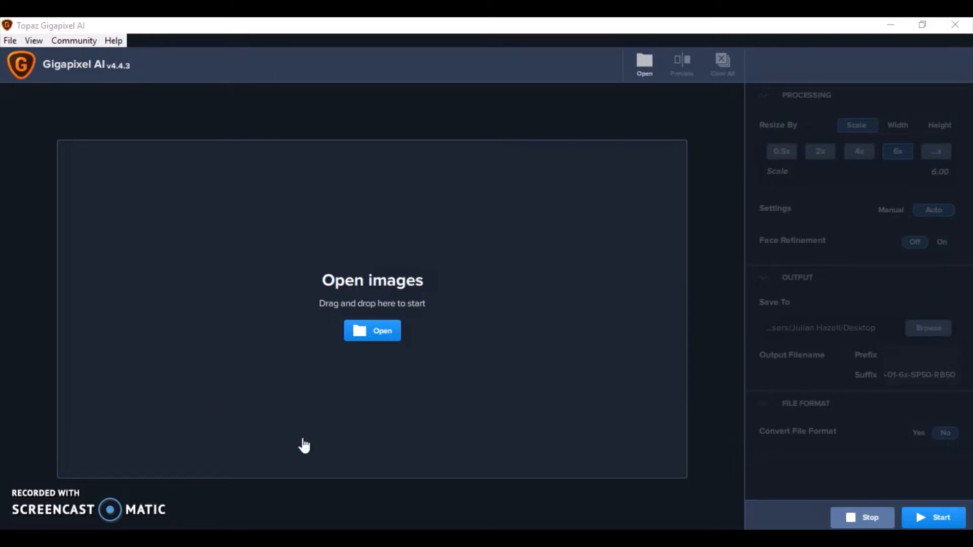
mouse_move(422, 420)
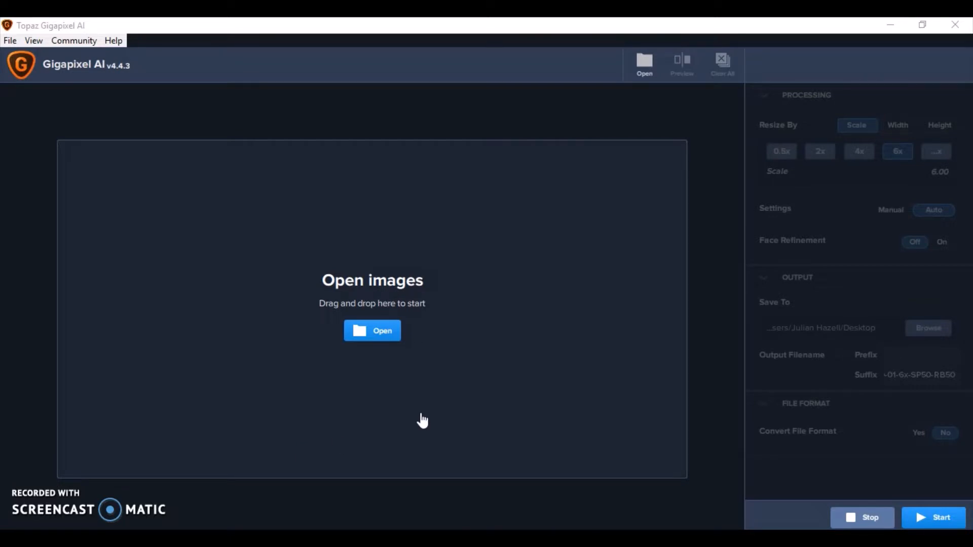
mouse_move(438, 373)
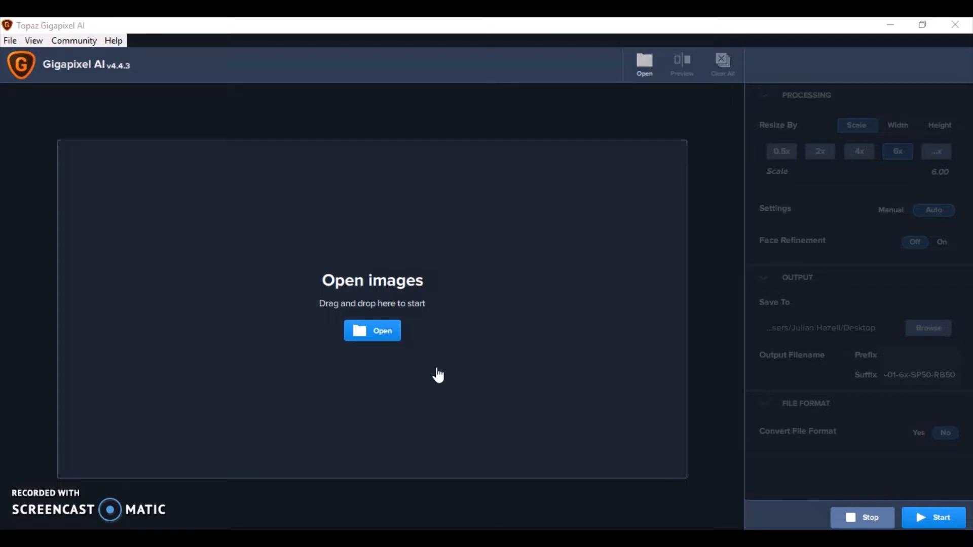
Bring the Photos poster window forward and zoom in close on the soldier's face
click(372, 330)
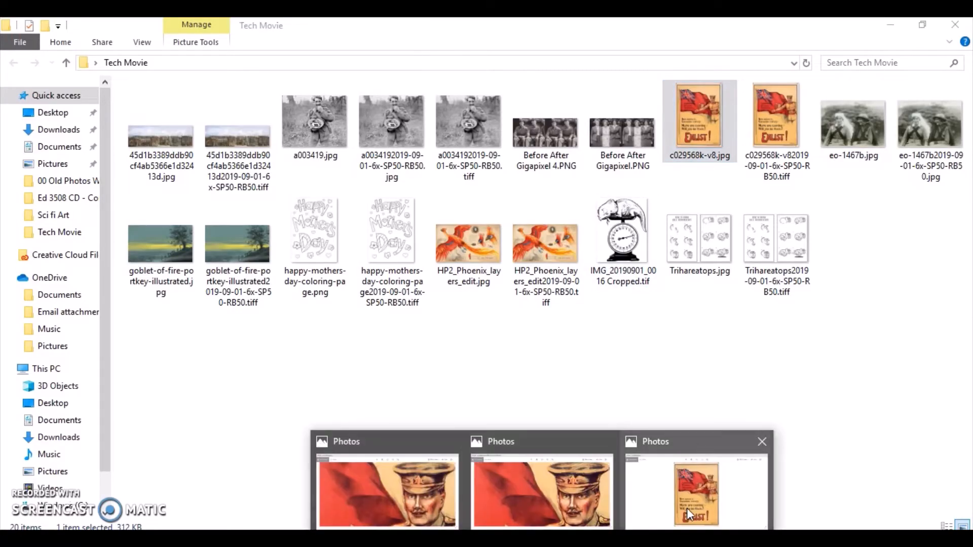
click(695, 493)
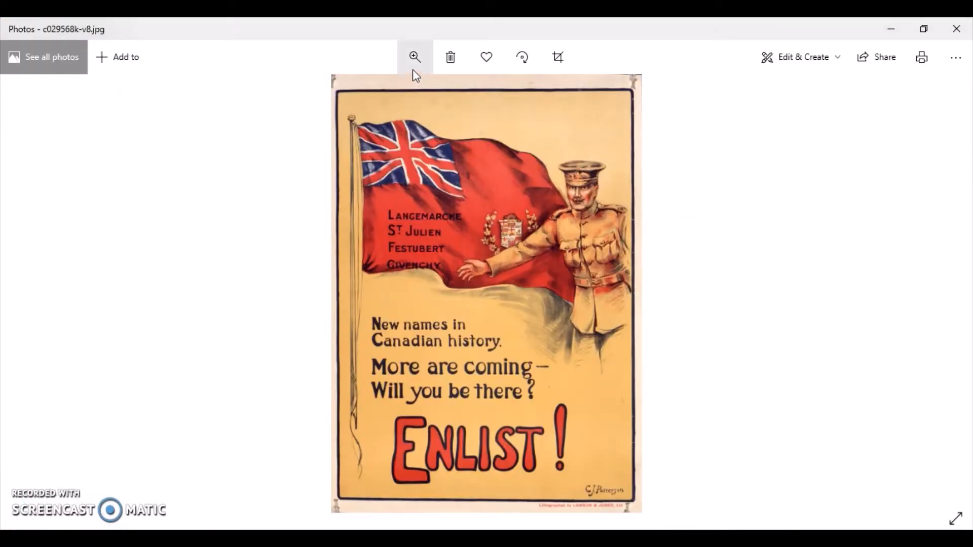
click(415, 56)
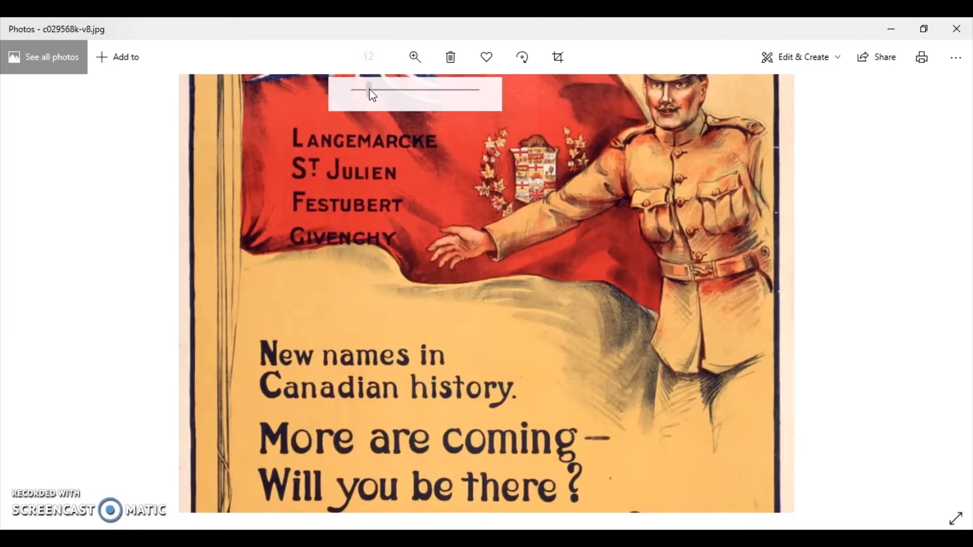
drag(352, 91, 389, 91)
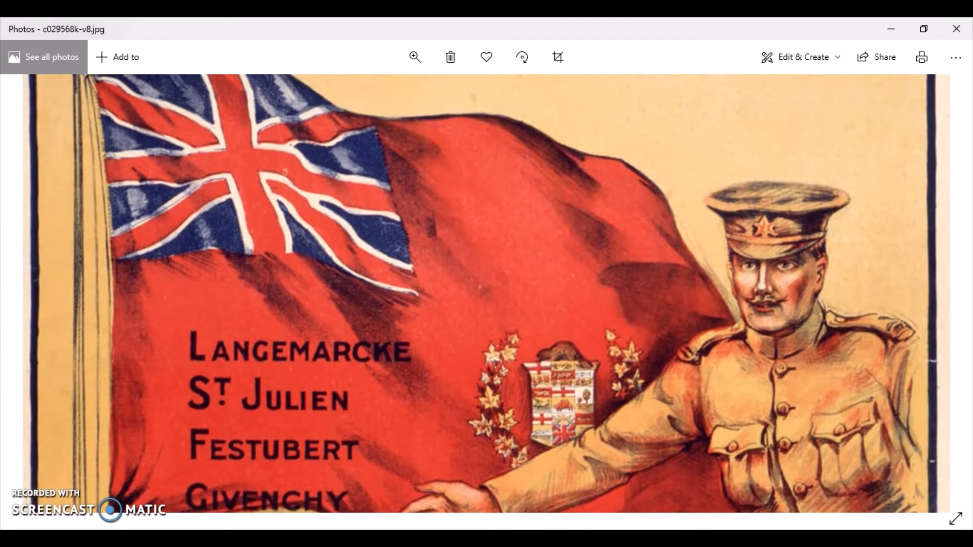
mouse_move(614, 313)
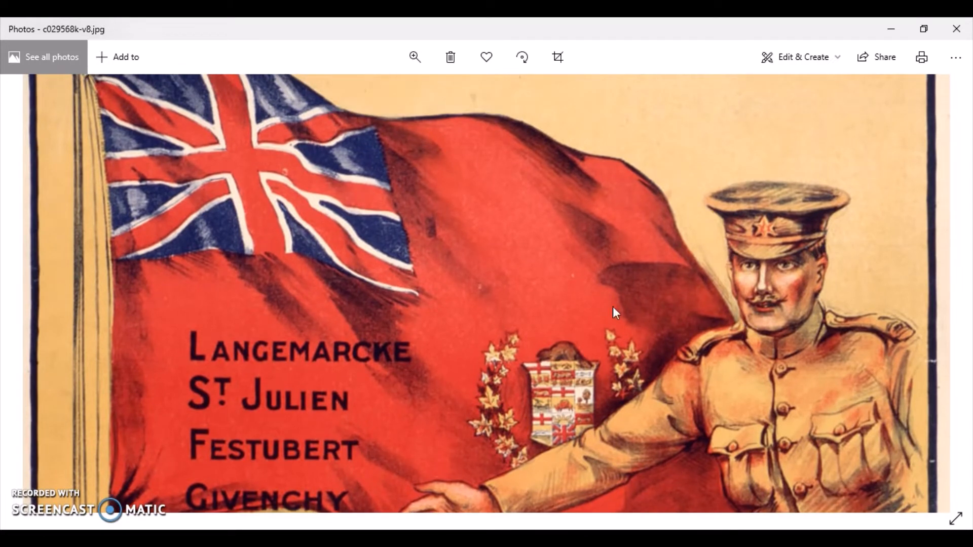
mouse_move(415, 58)
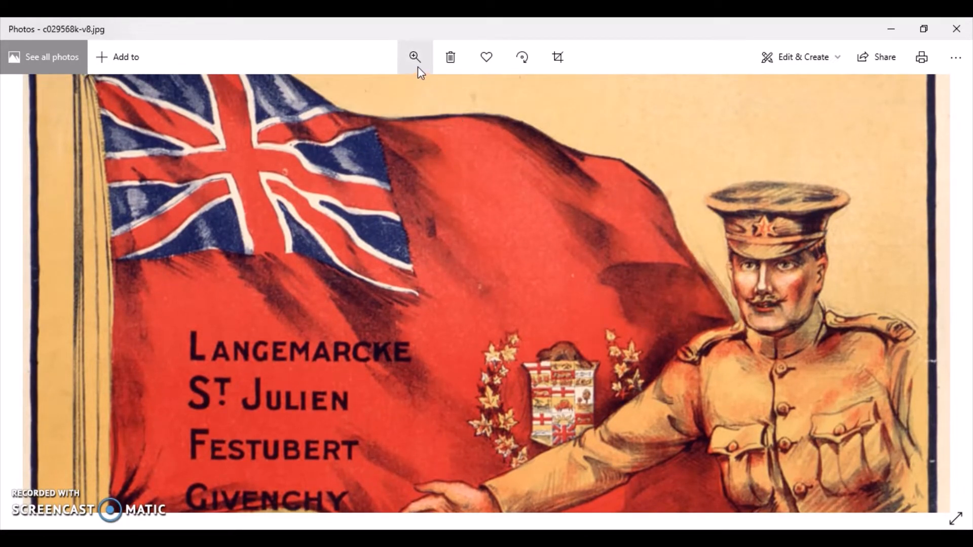
click(414, 57)
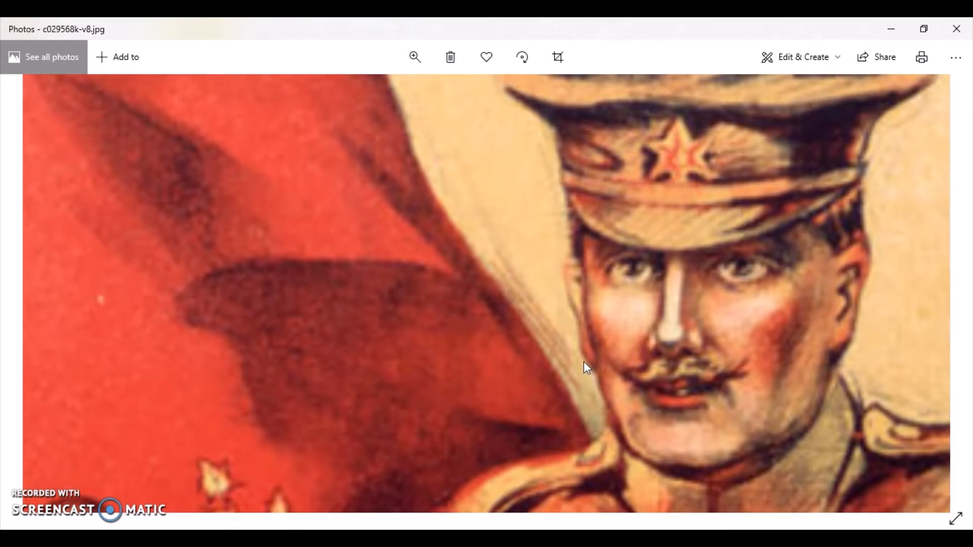
mouse_move(571, 292)
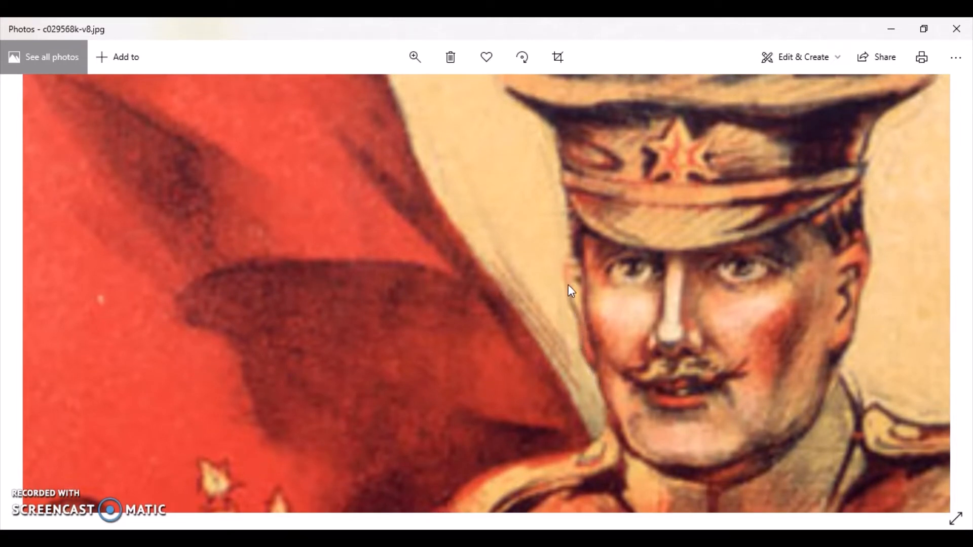
mouse_move(769, 378)
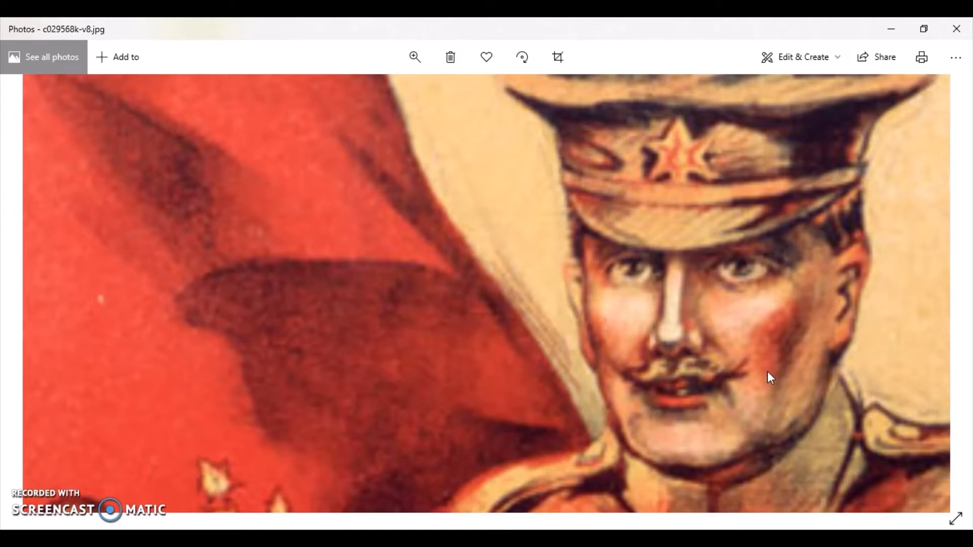
mouse_move(397, 199)
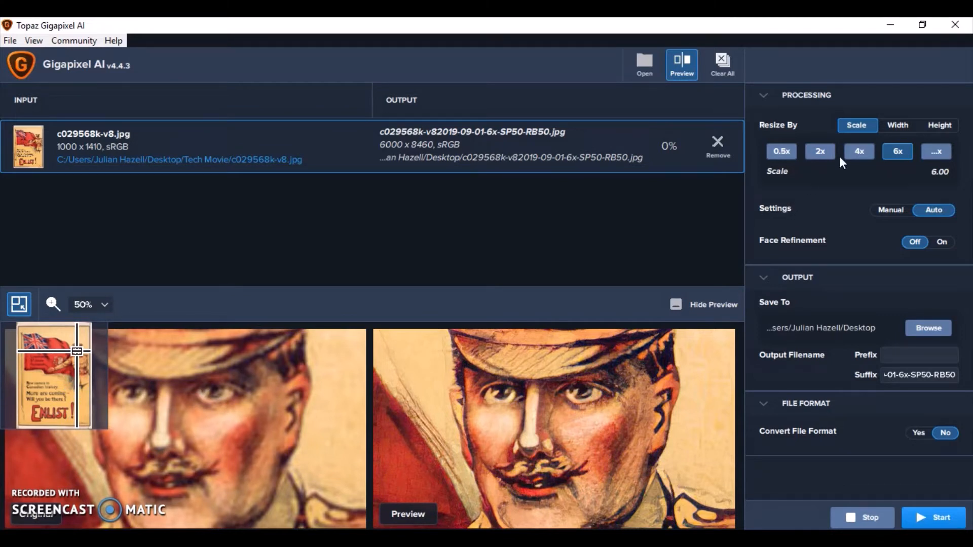
mouse_move(535, 415)
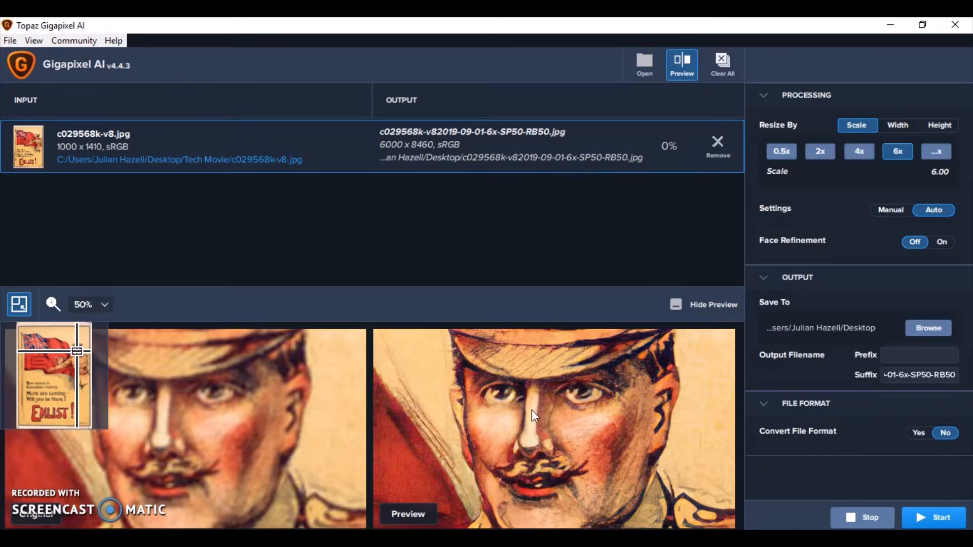
mouse_move(471, 390)
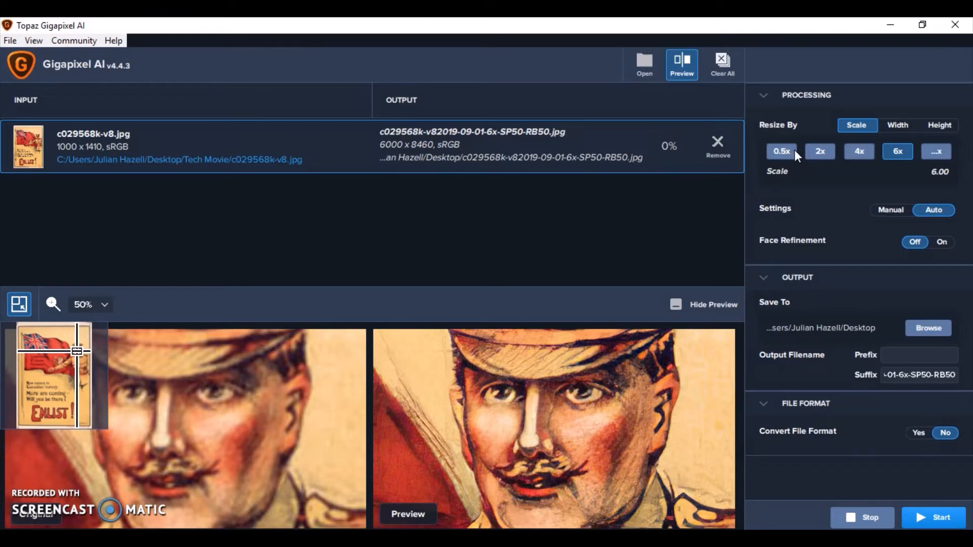
mouse_move(779, 163)
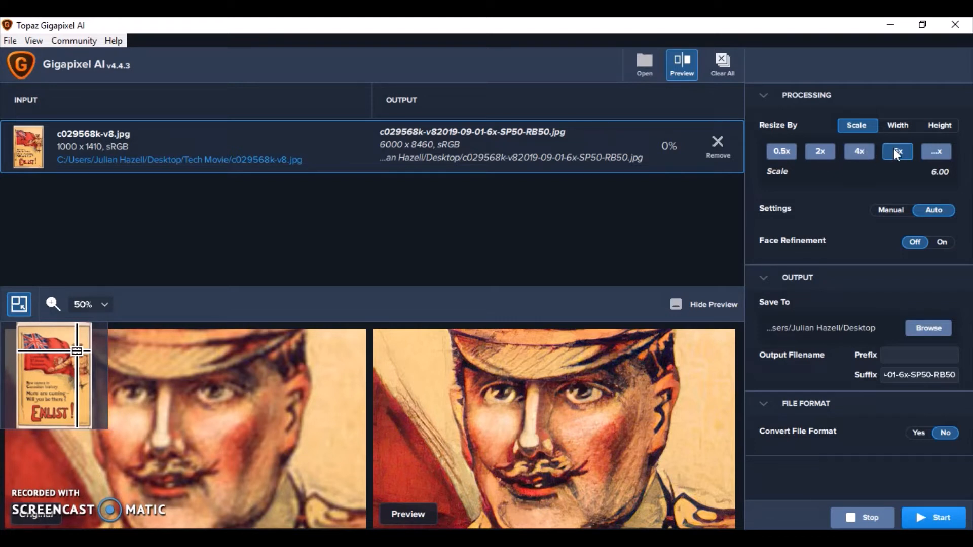
Keep the poster's upscale factor at the 6x preset for a 6000 x 8460 output
click(896, 152)
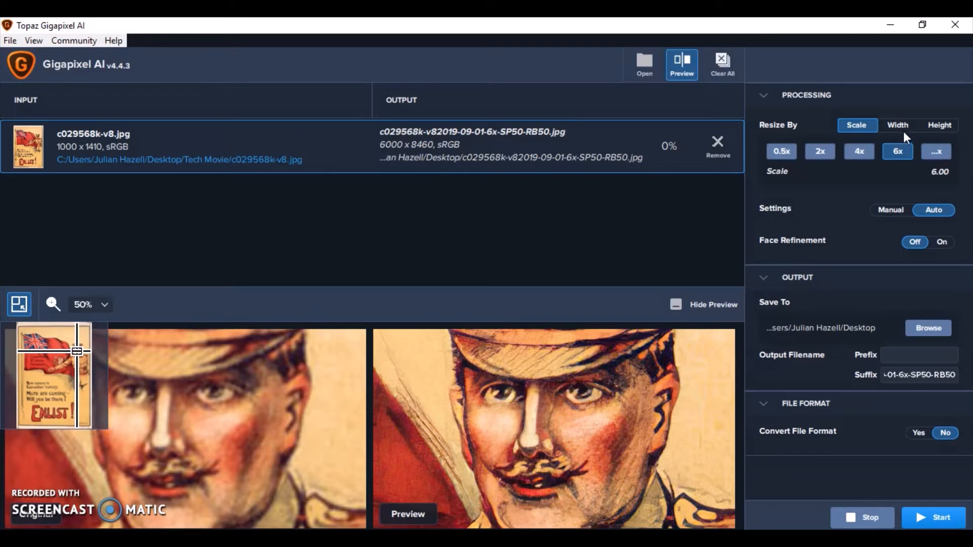
mouse_move(896, 149)
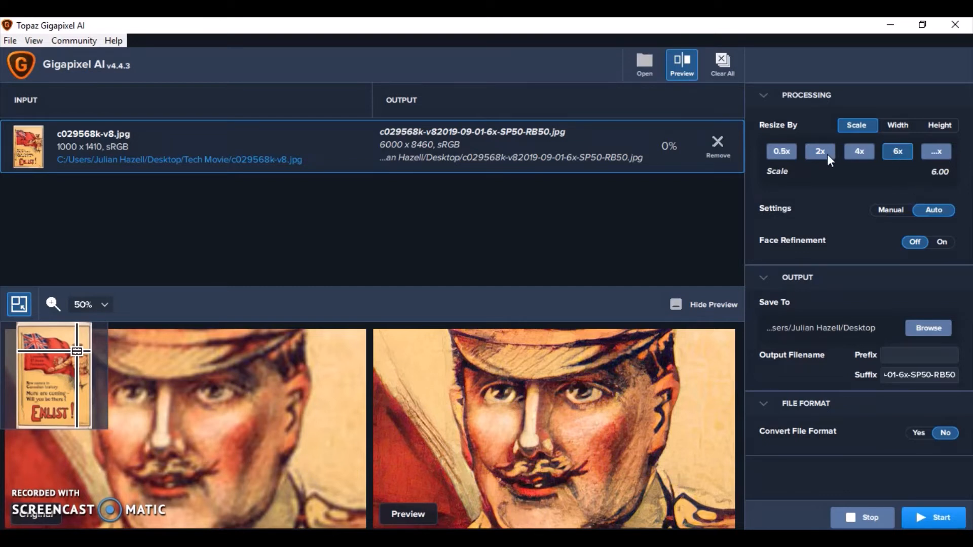
mouse_move(900, 133)
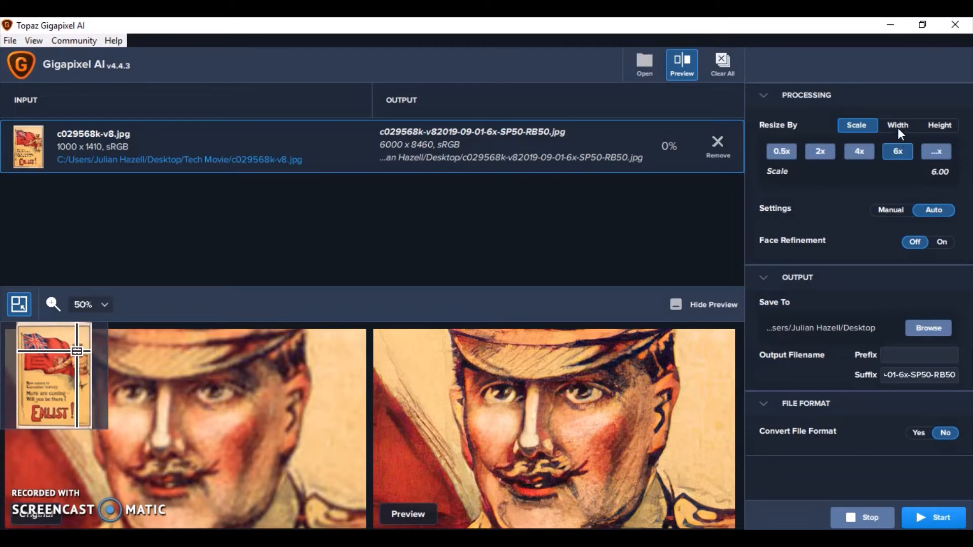
Briefly try resizing by a fixed maximum width, then return to the 6x scale factor
click(897, 125)
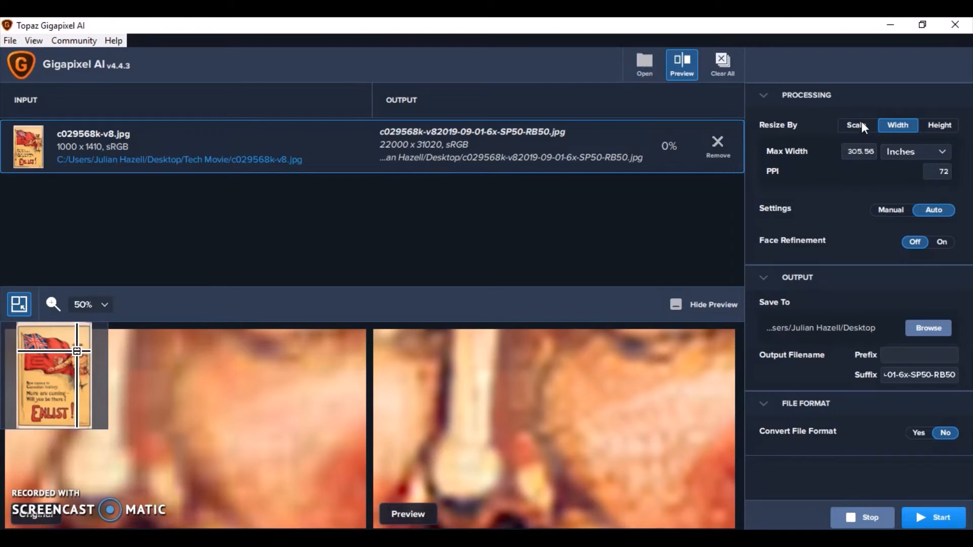
click(912, 151)
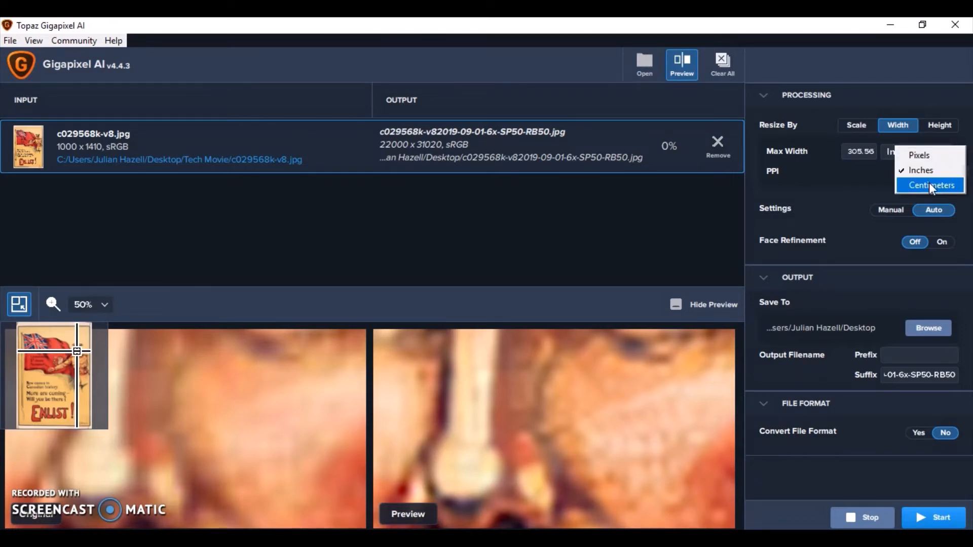
click(919, 154)
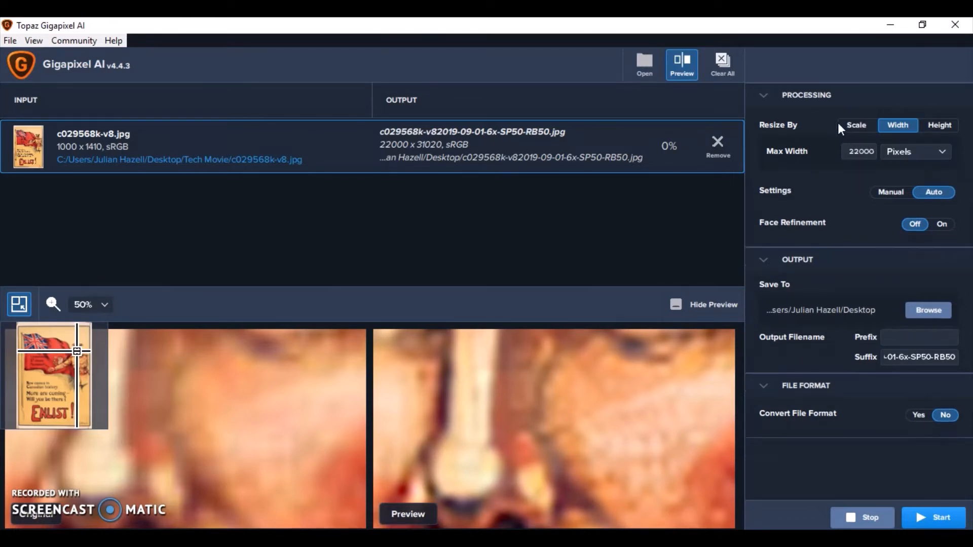
click(855, 125)
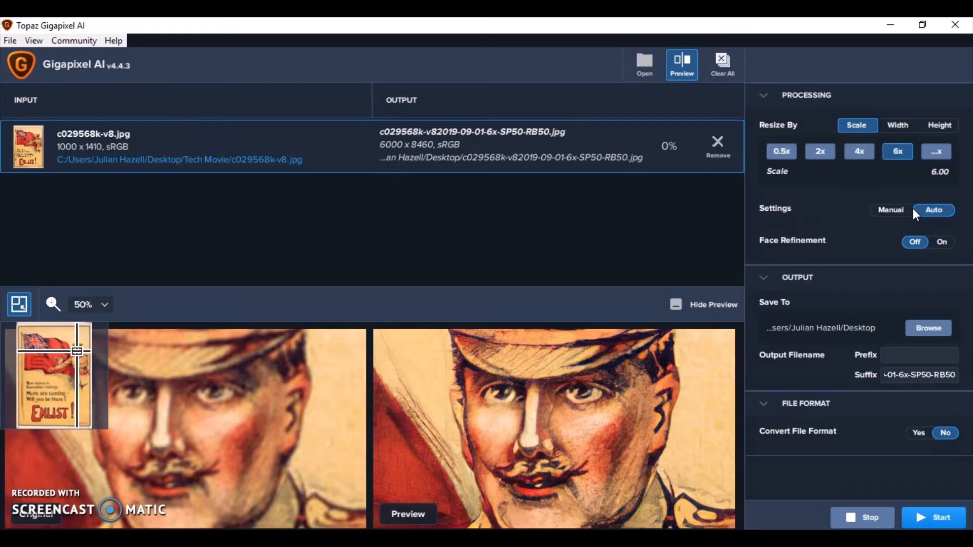
mouse_move(942, 213)
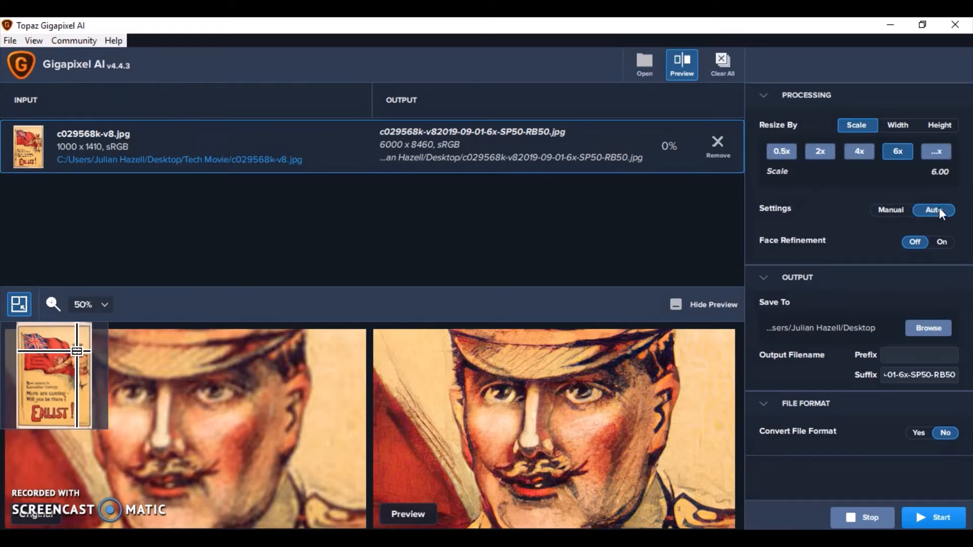
mouse_move(887, 222)
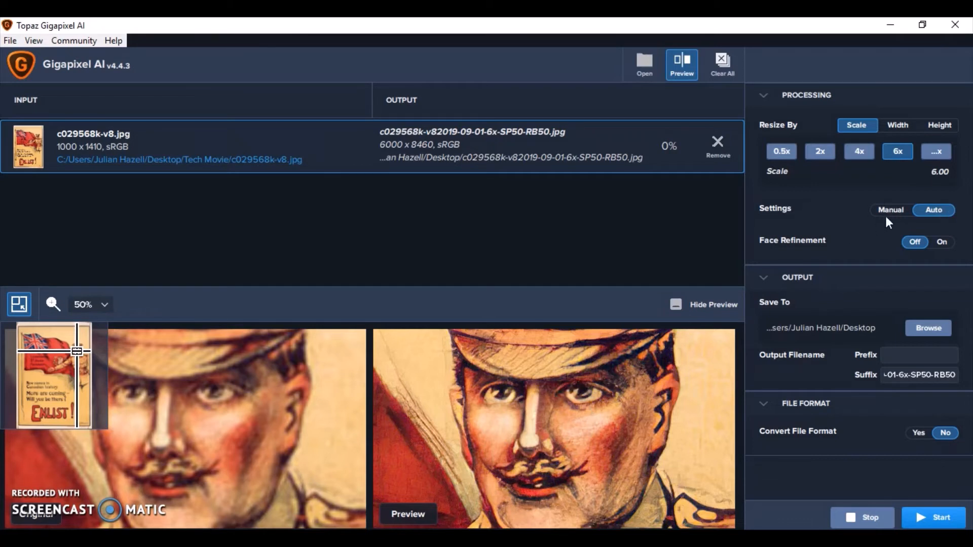
click(890, 210)
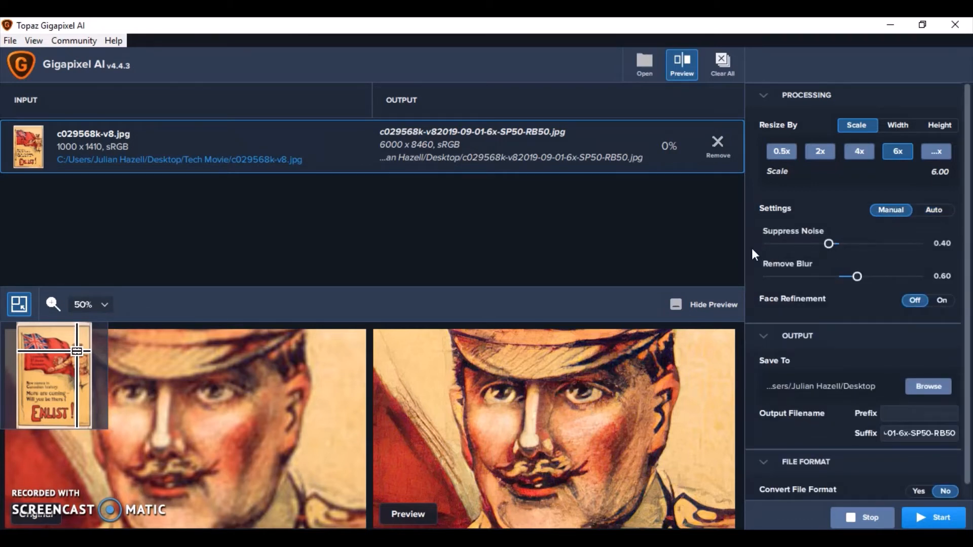
mouse_move(799, 271)
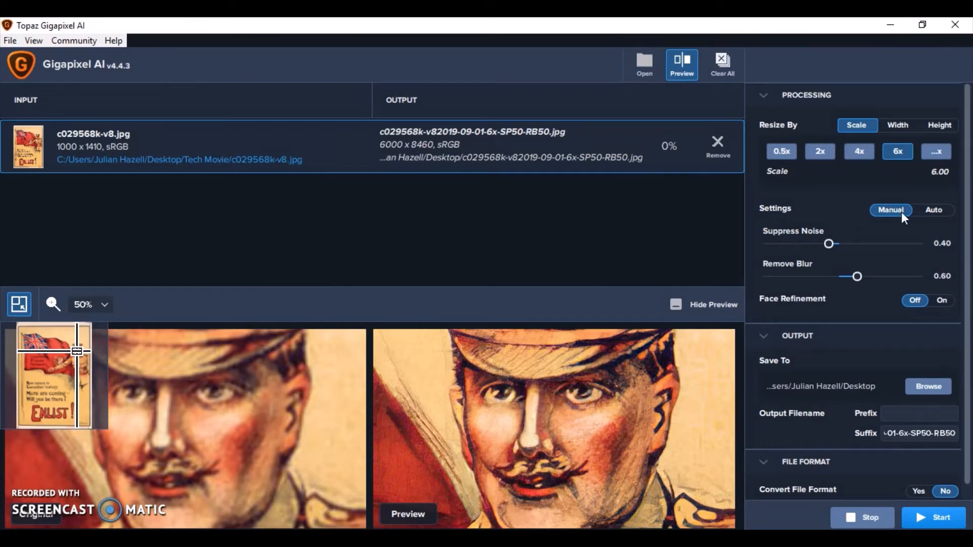
click(933, 210)
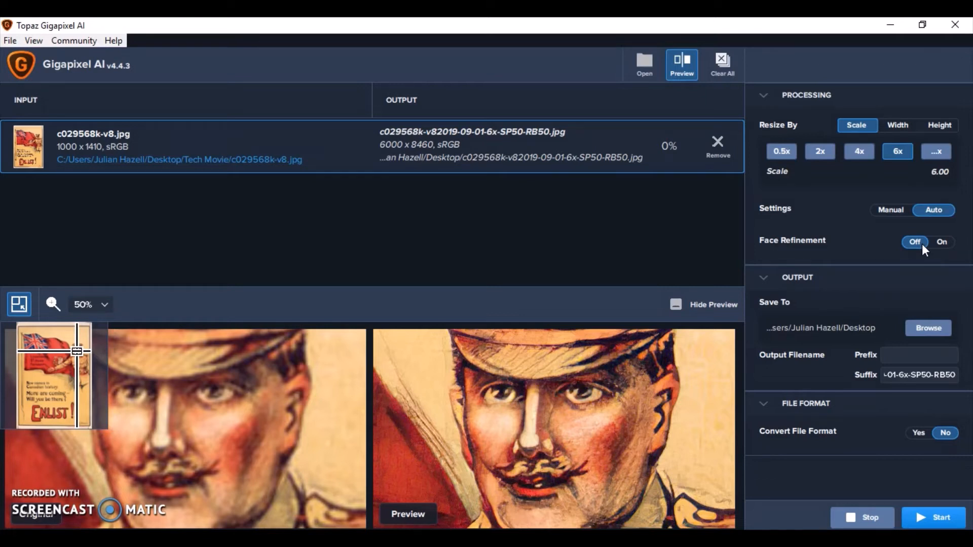
click(940, 242)
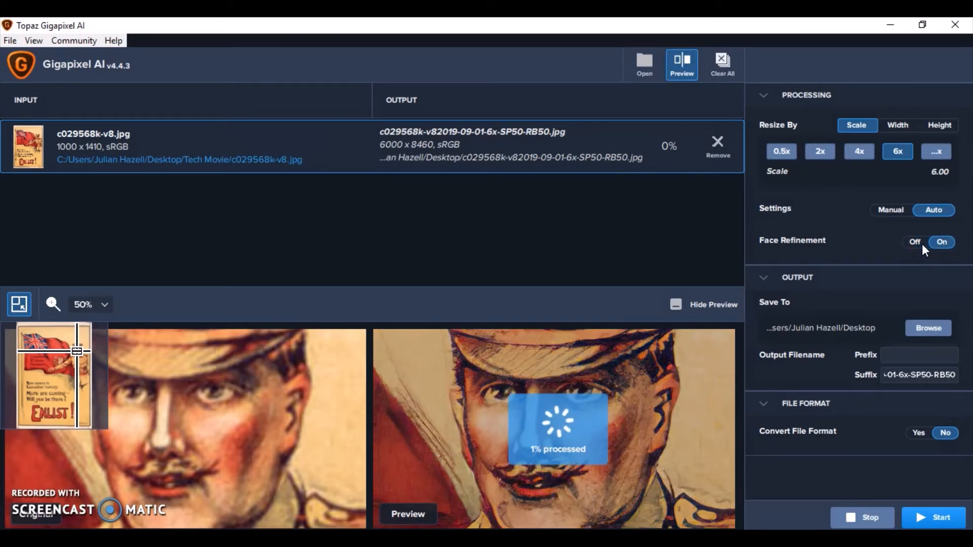
click(915, 242)
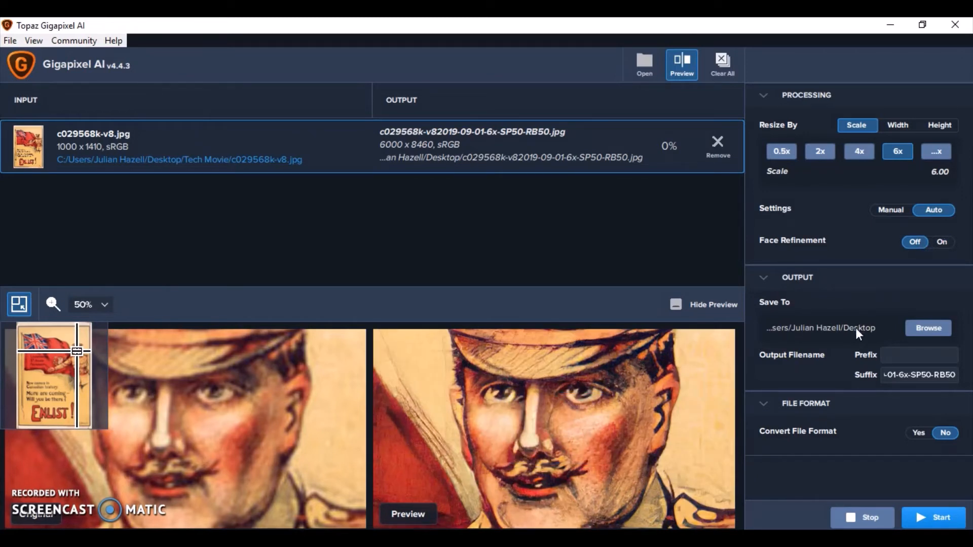
Enable Convert File Format and choose TIFF as the output format
click(919, 354)
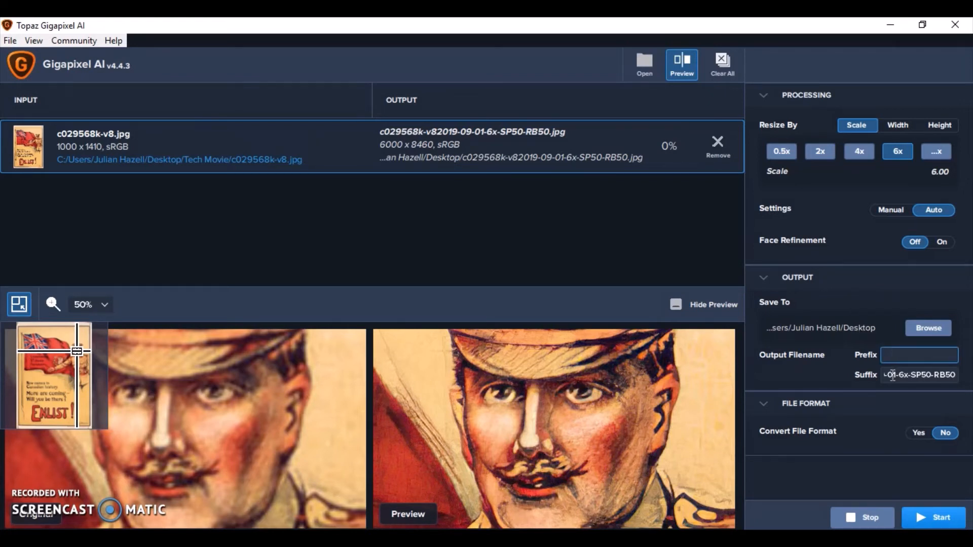
mouse_move(885, 402)
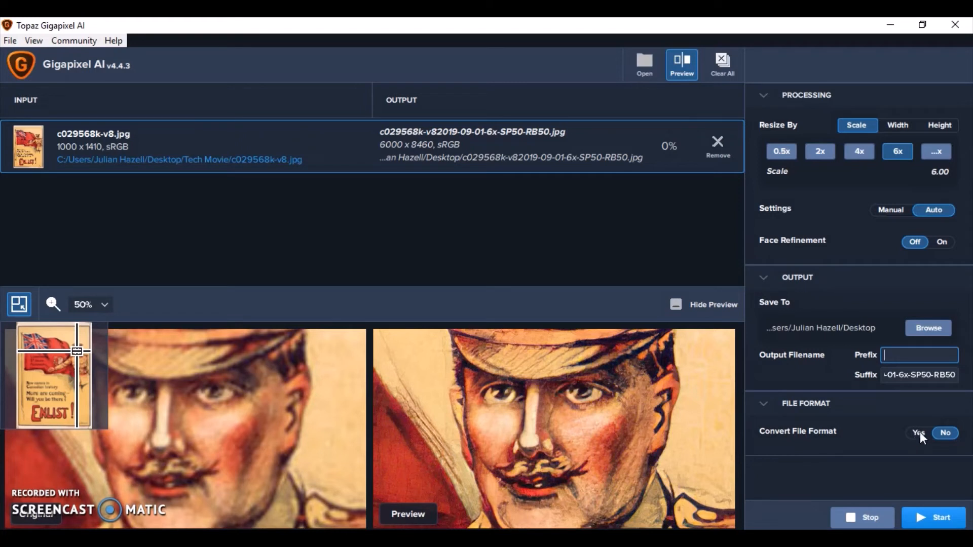
click(945, 432)
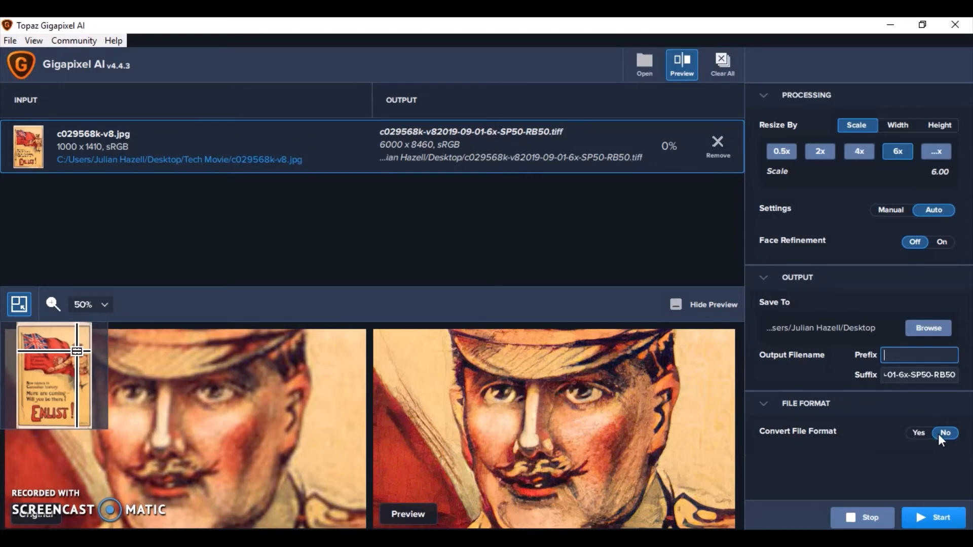
click(917, 432)
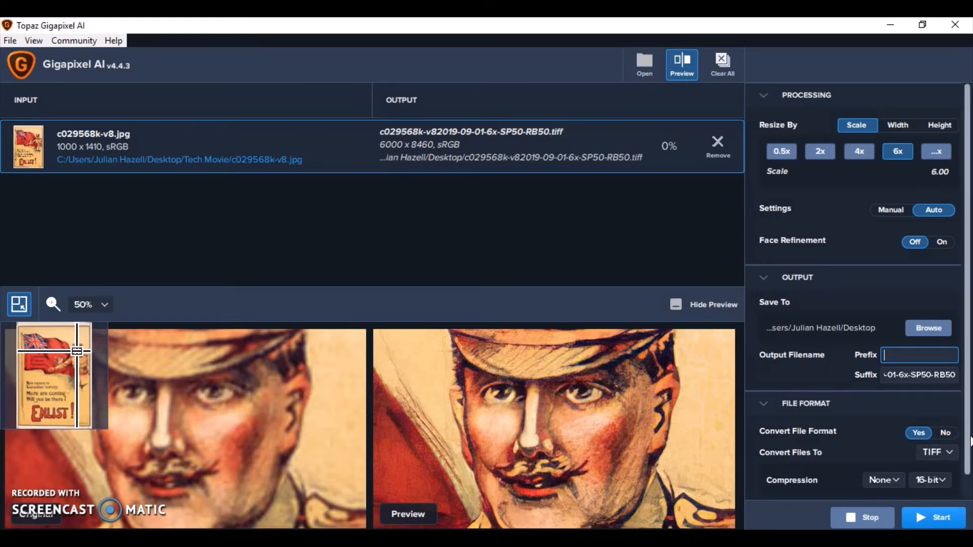
scroll(down, 3)
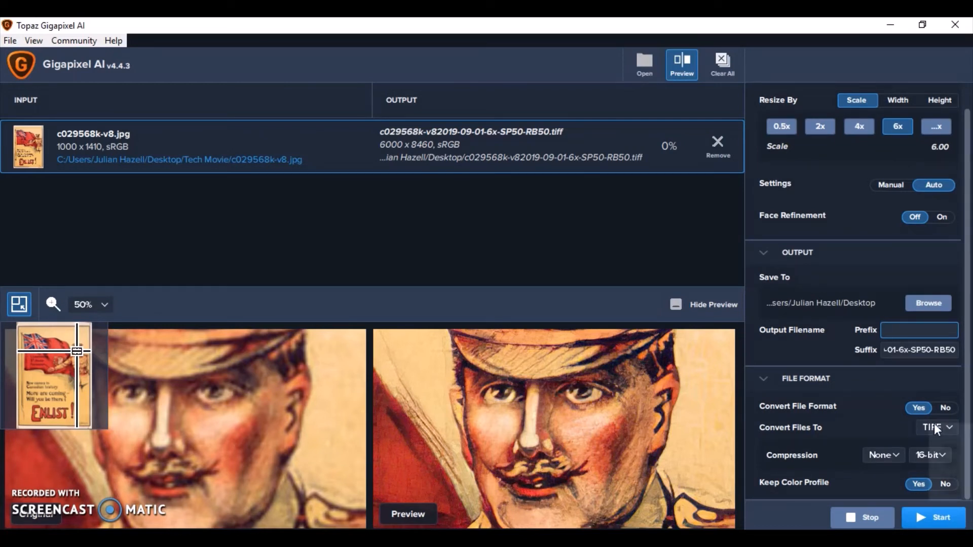
click(935, 427)
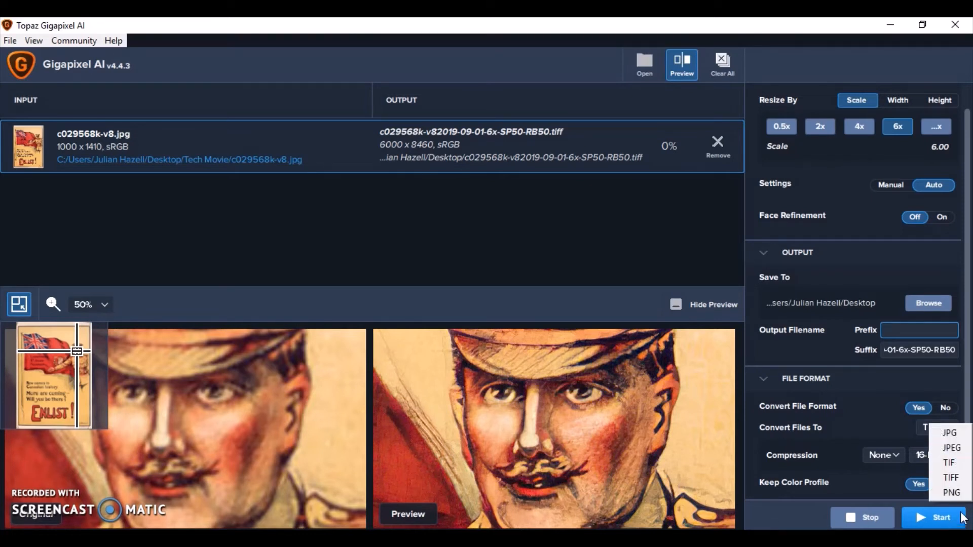
click(950, 478)
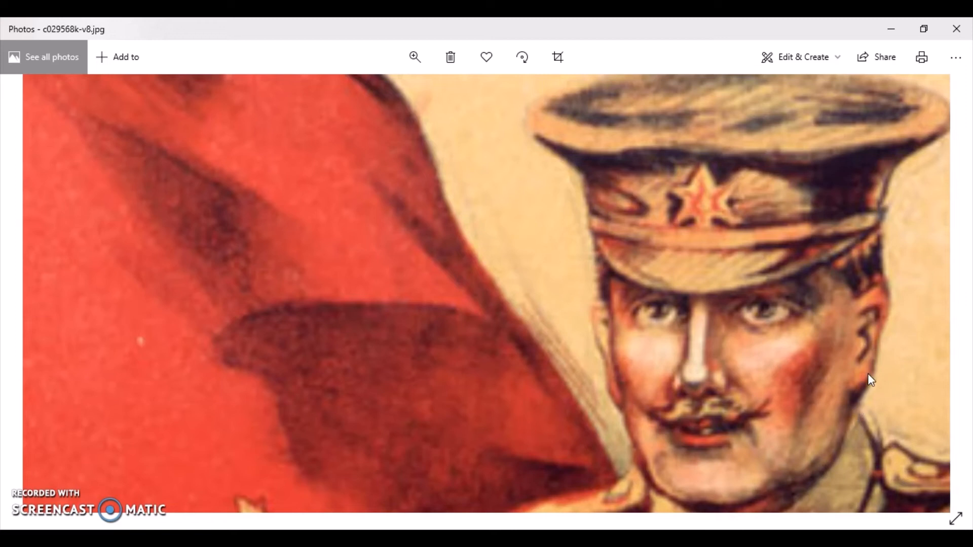
Switch to the Photos window showing the sharper 6x-upscaled TIFF poster
key(Alt+Tab)
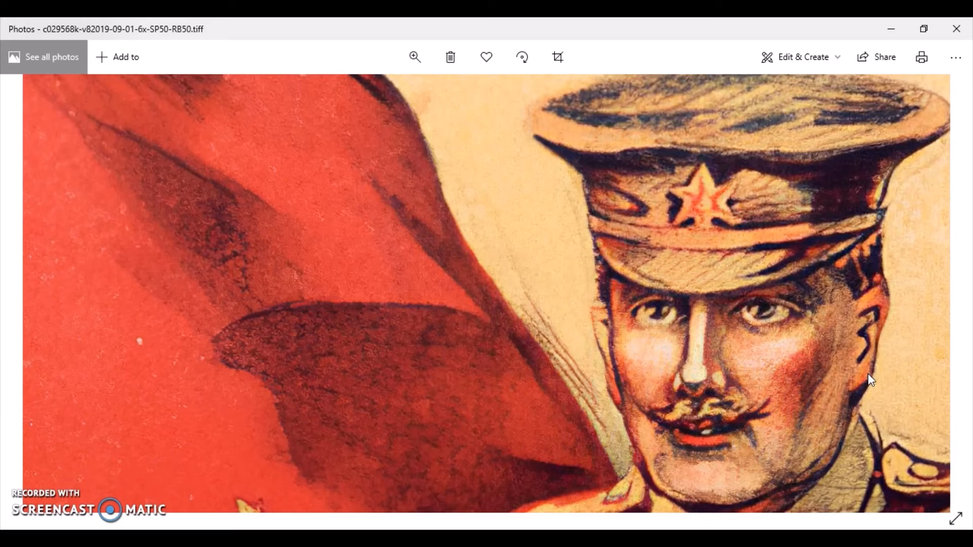
Switch among Photos windows to the Mother's Day page, original PNG then its 6x TIFF
key(Alt+Tab)
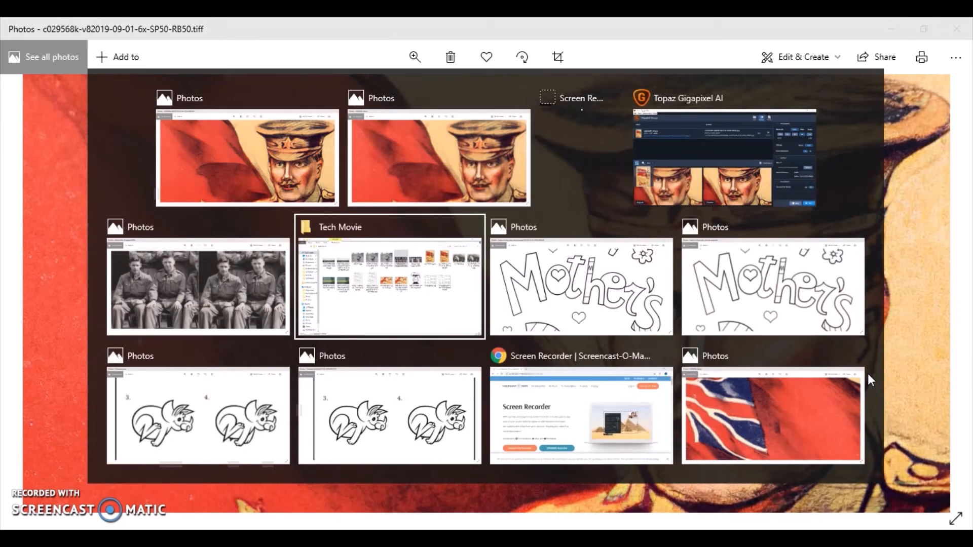
double_click(580, 285)
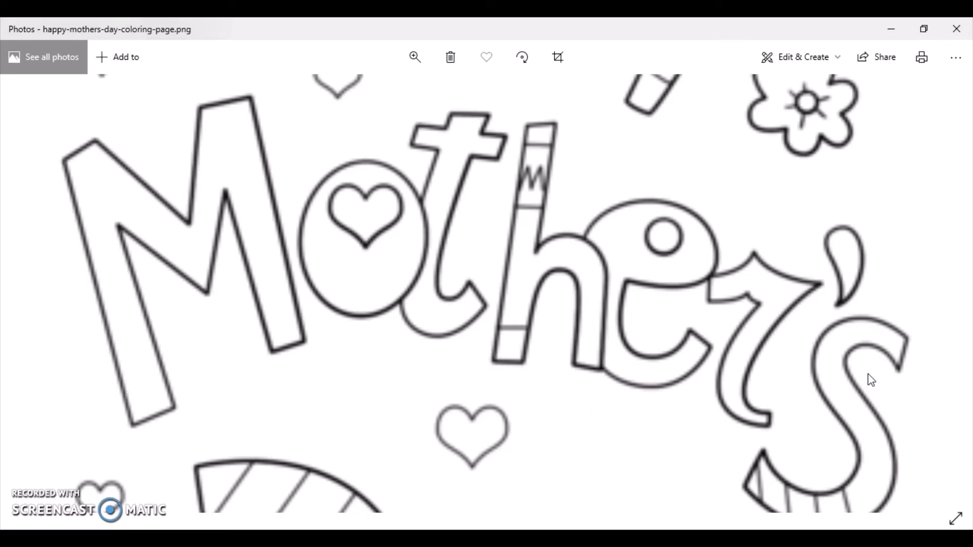
key(alt+tab)
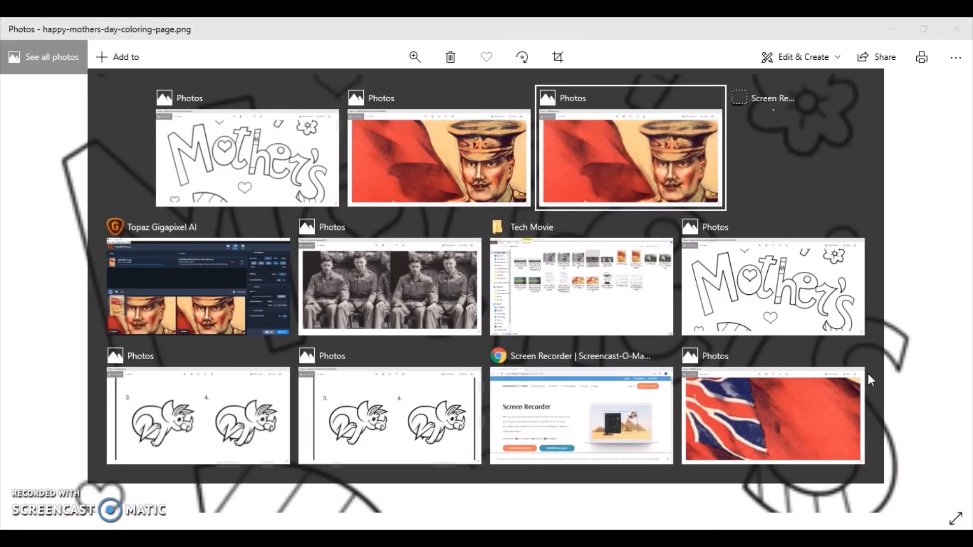
double_click(772, 287)
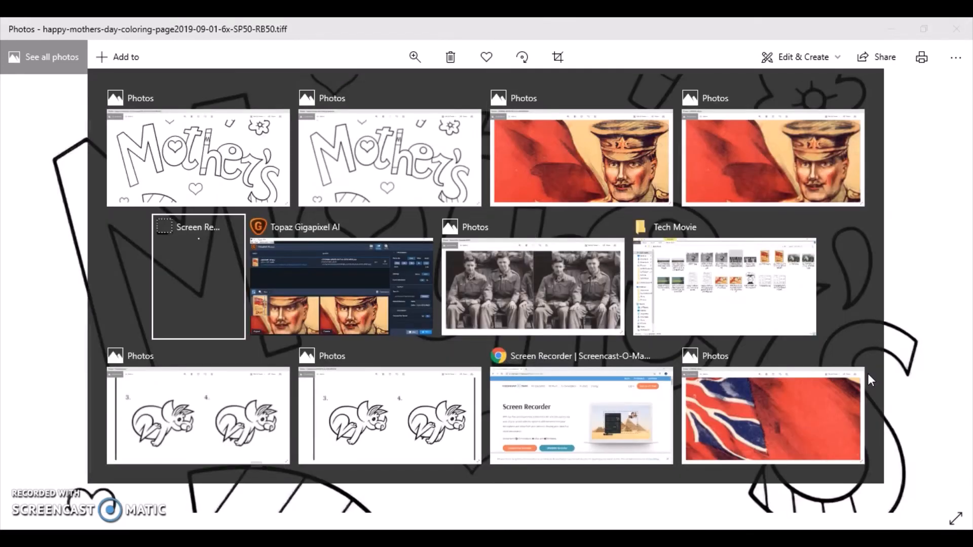
click(580, 158)
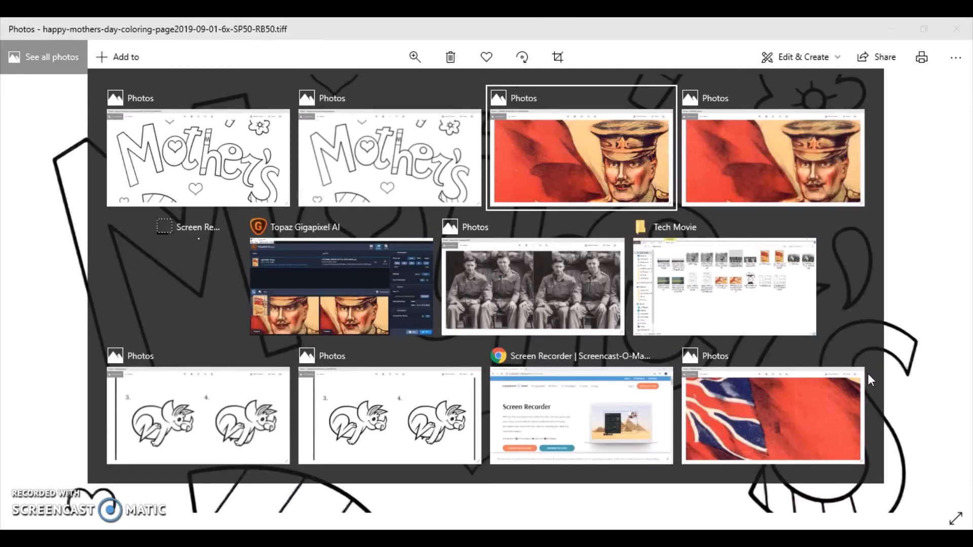